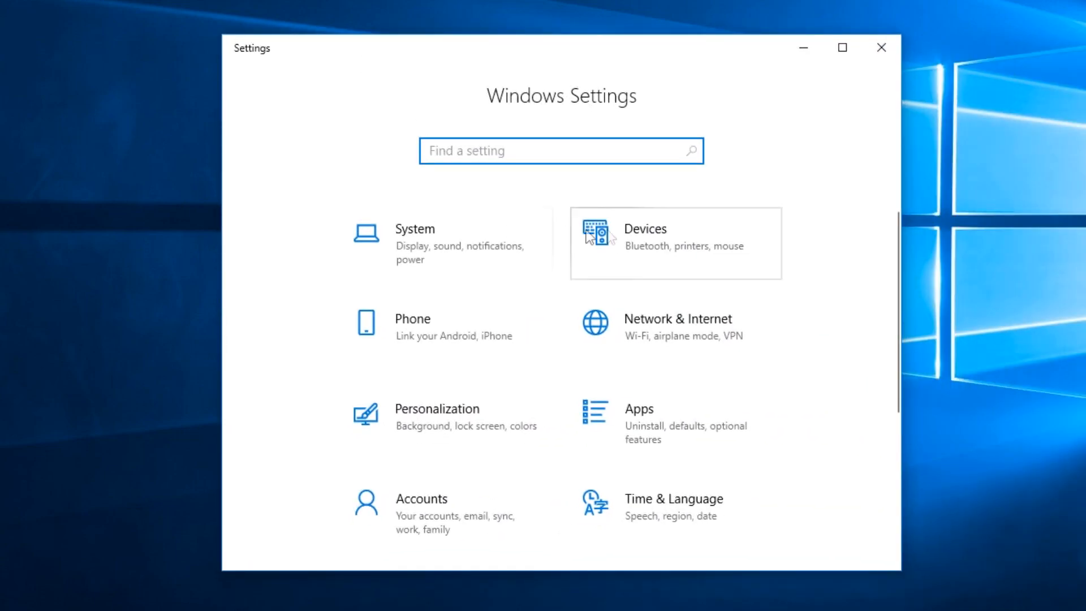
- Go to the Gaming category from the Settings home page
{"action": "scroll", "scroll_direction": "down", "scroll_amount": 3}
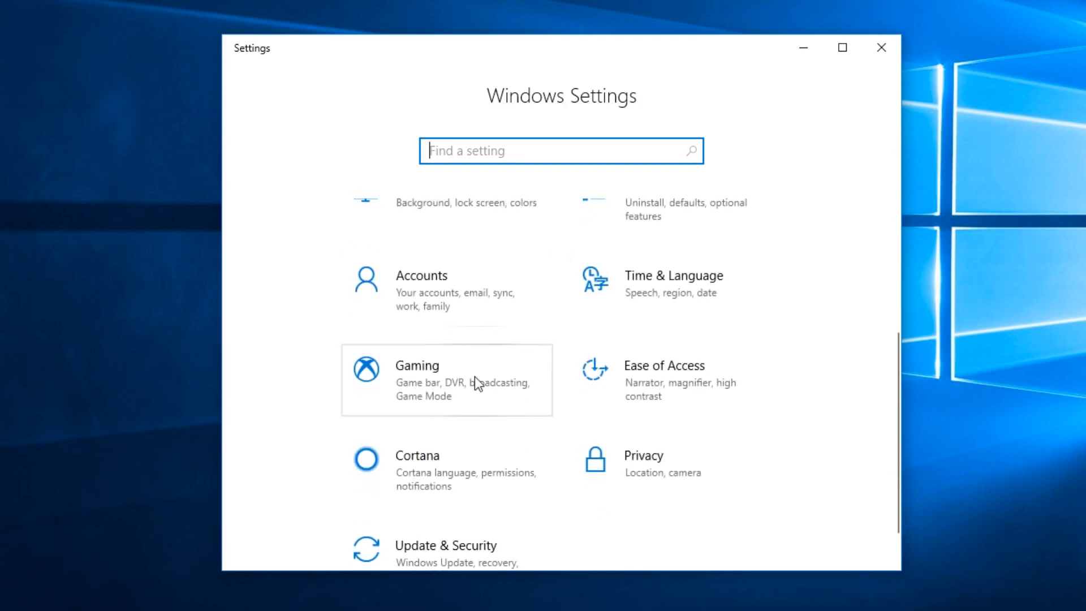
{"action": "left_click", "coordinate": [418, 365]}
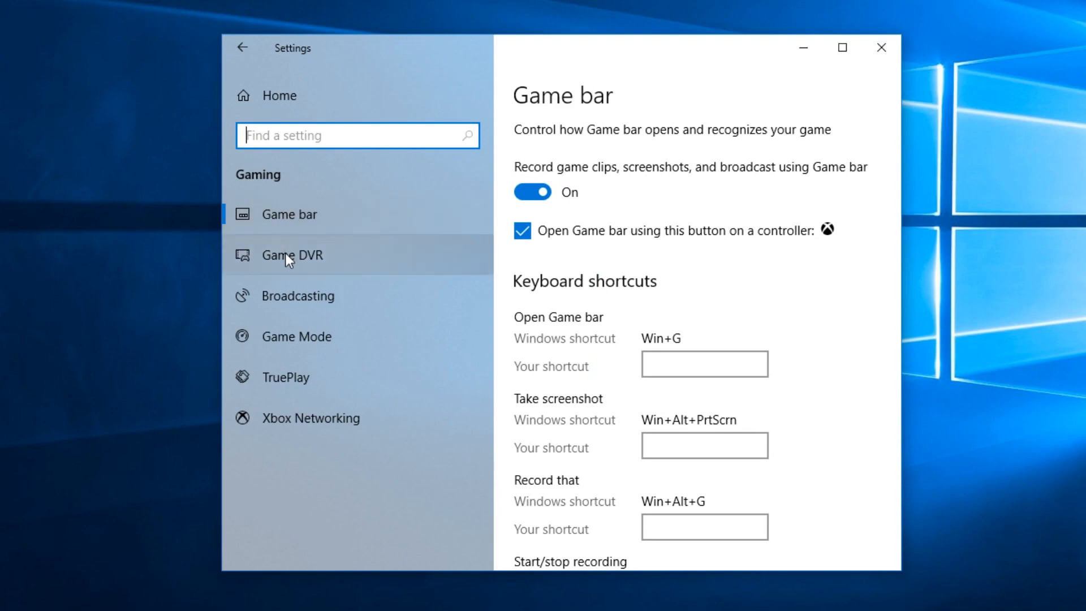
- Review Game DVR with 'Record in the background' and 'Record audio' both Off
{"action": "left_click", "coordinate": [292, 255]}
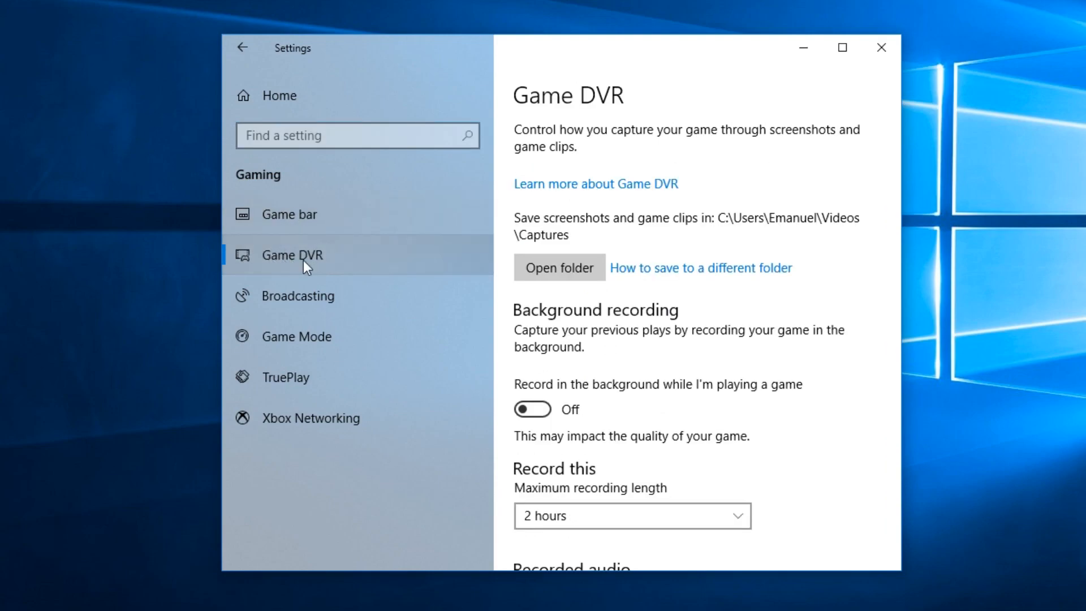
{"action": "scroll", "scroll_direction": "down", "scroll_amount": 3}
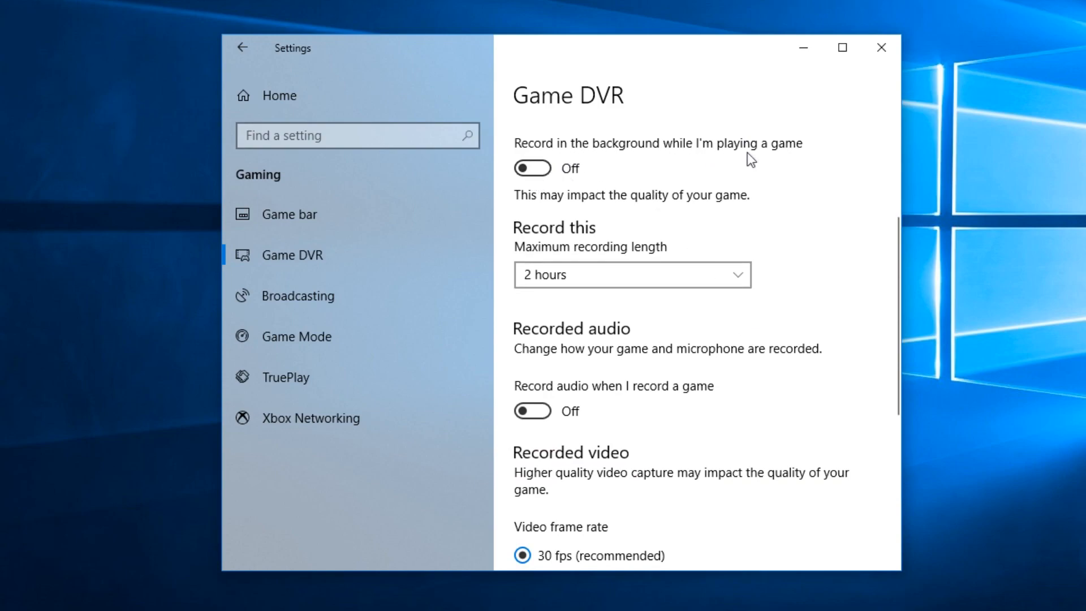
{"action": "mouse_move", "coordinate": [532, 409]}
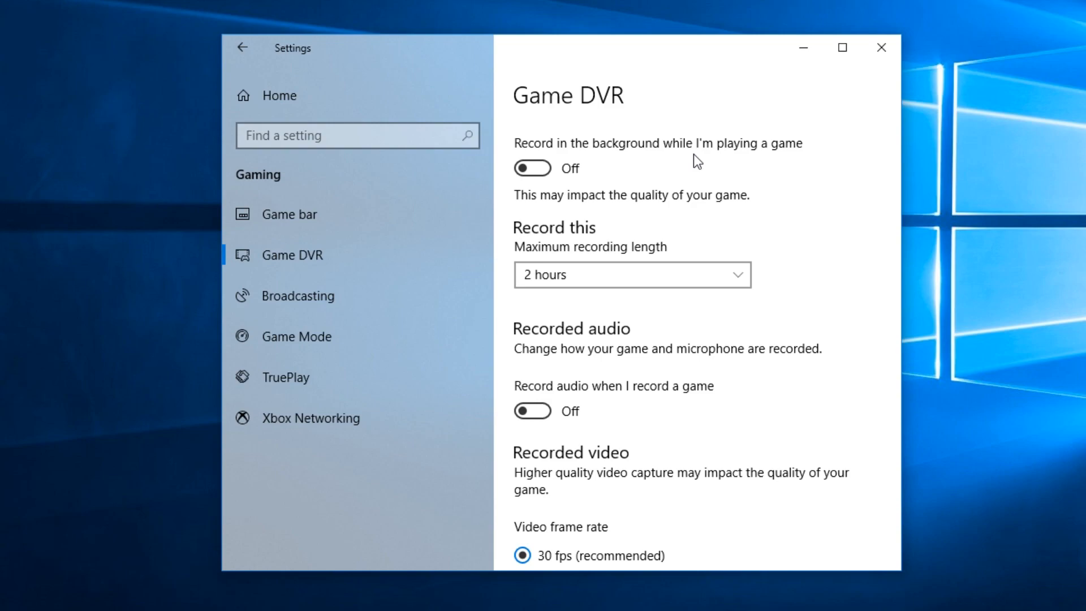
{"action": "left_click", "coordinate": [881, 47]}
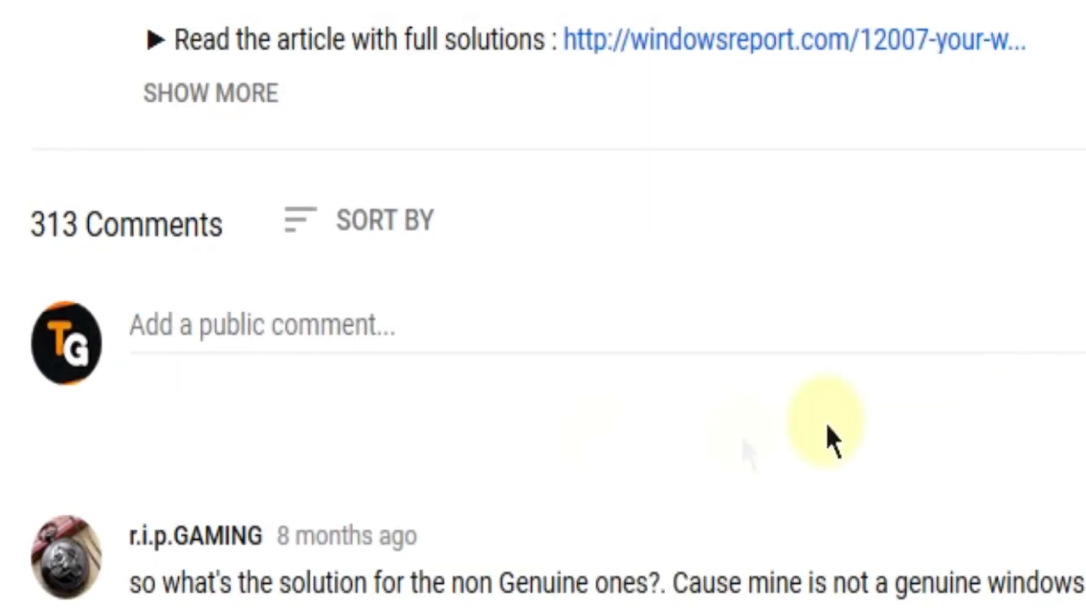
- Start a new public comment on the YouTube video
{"action": "left_click", "coordinate": [257, 325]}
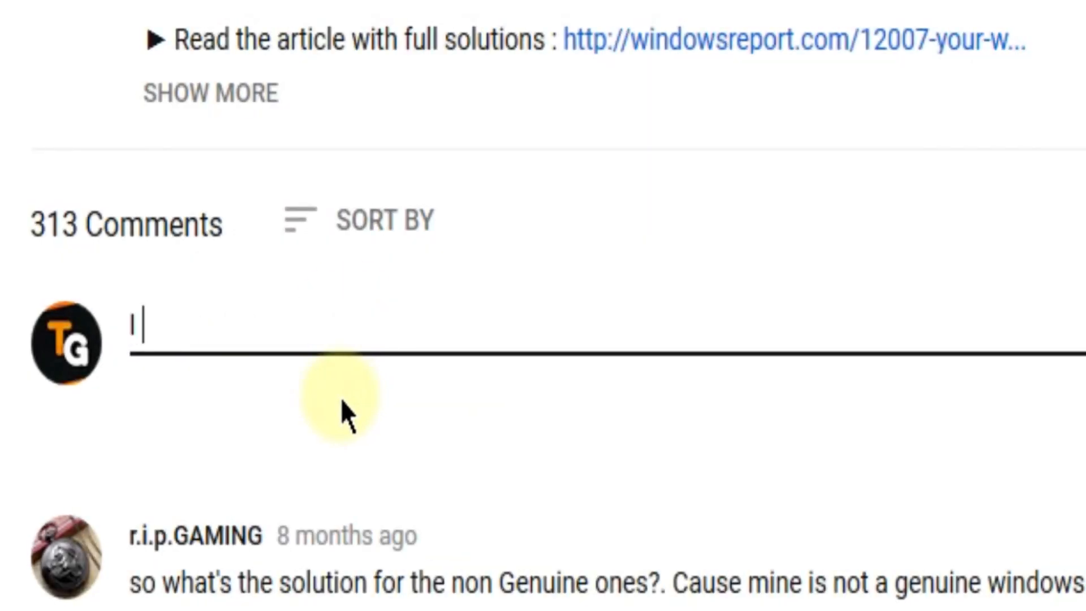